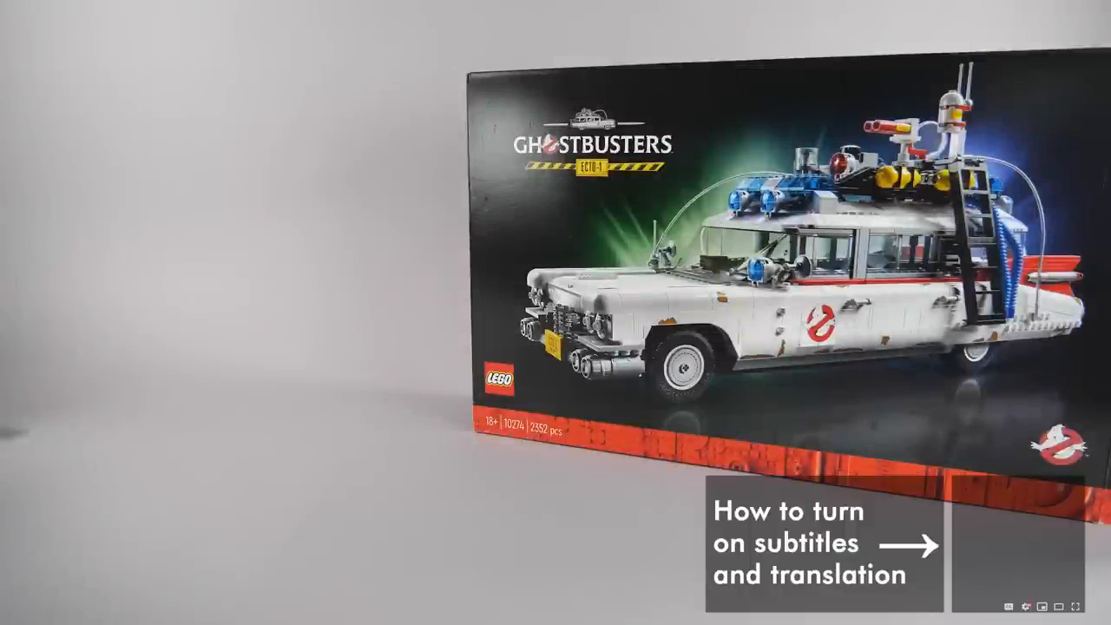
Set the video's Subtitles/CC to English and reopen the subtitle list showing Auto-translate.
{"action": "left_click", "coordinate": [1030, 607]}
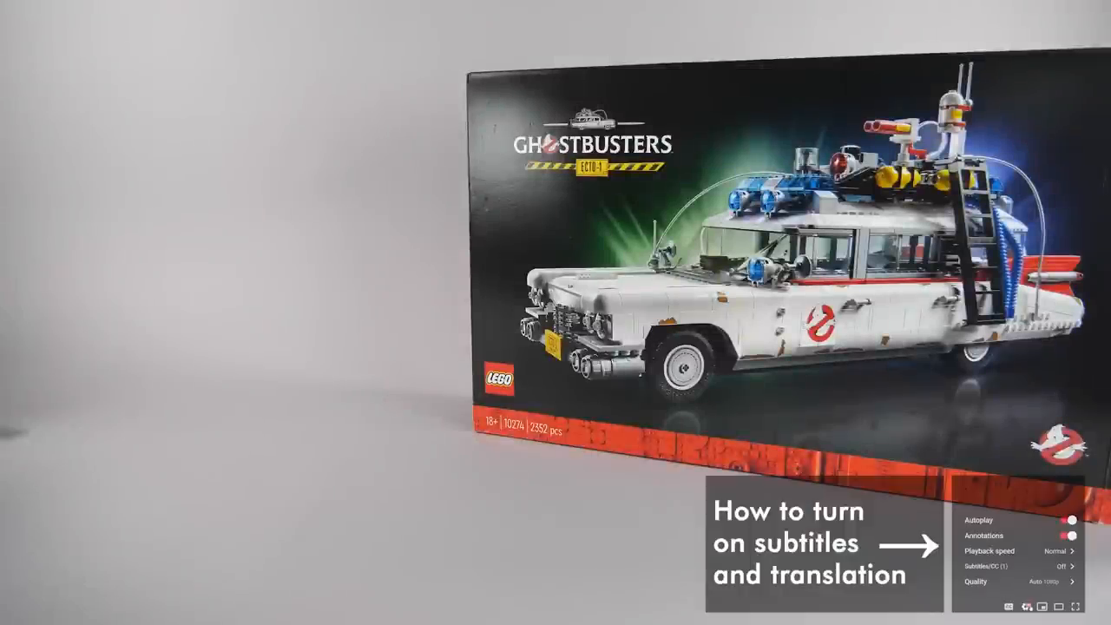
{"action": "left_click", "coordinate": [989, 566]}
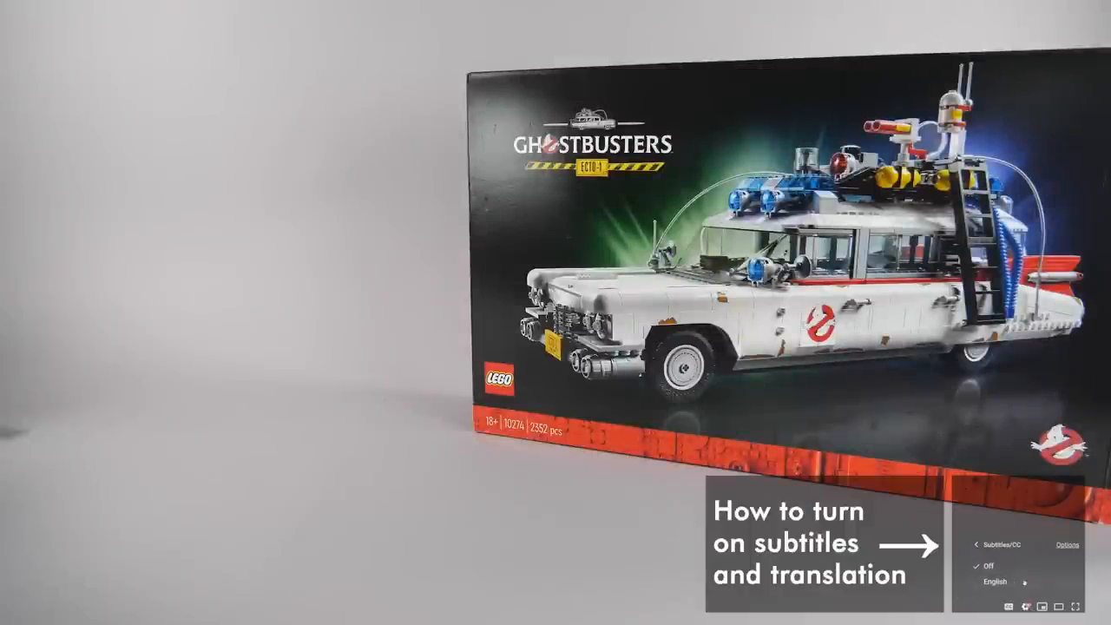
{"action": "left_click", "coordinate": [969, 545]}
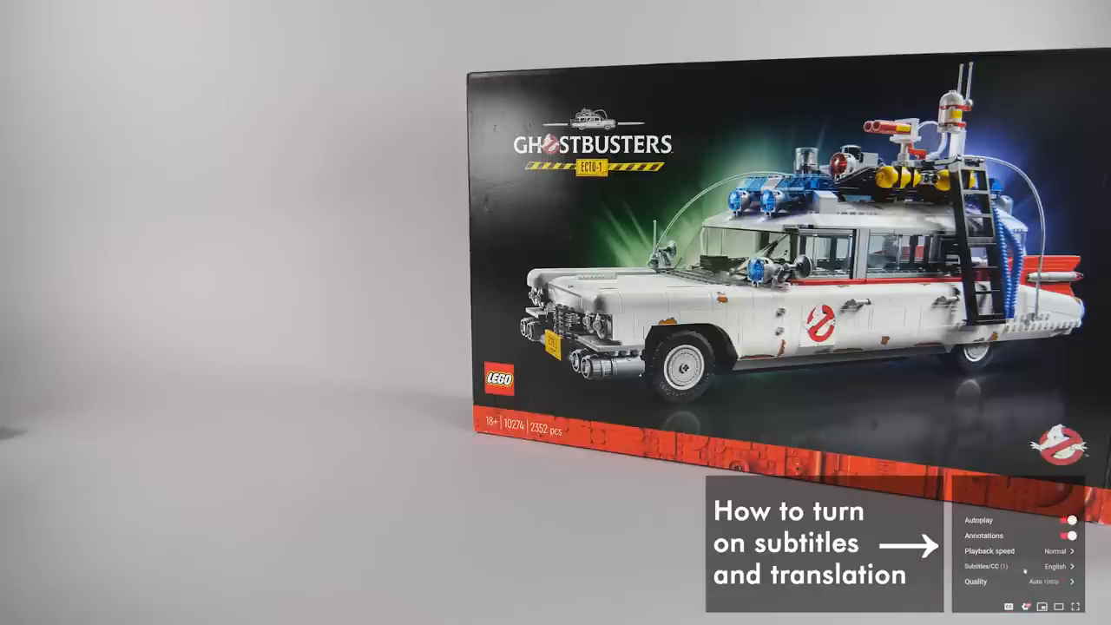
{"action": "left_click", "coordinate": [995, 565]}
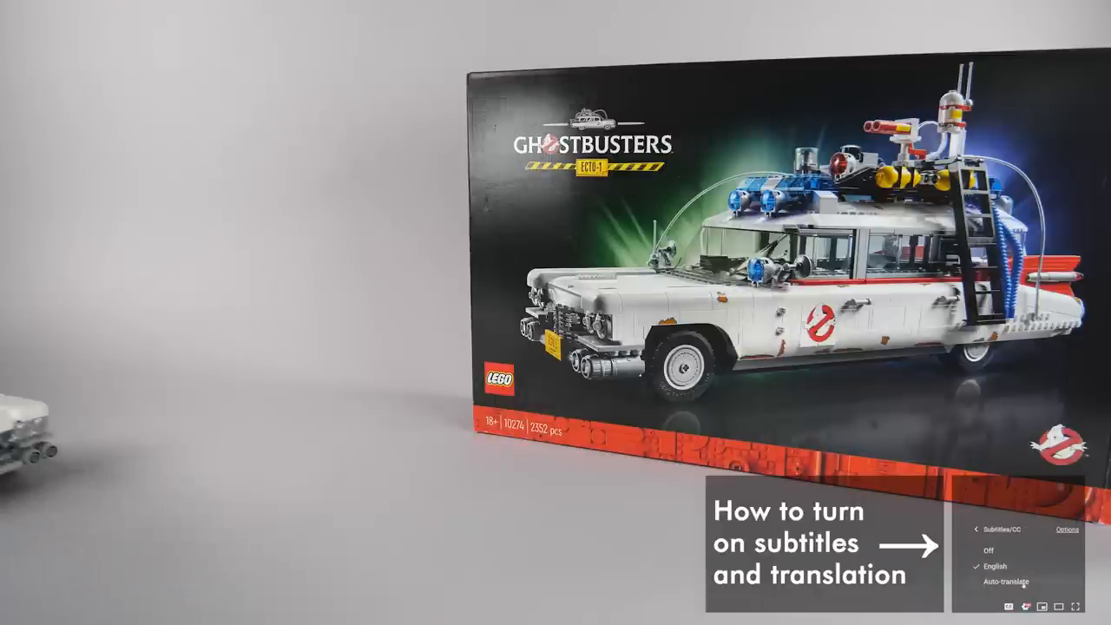